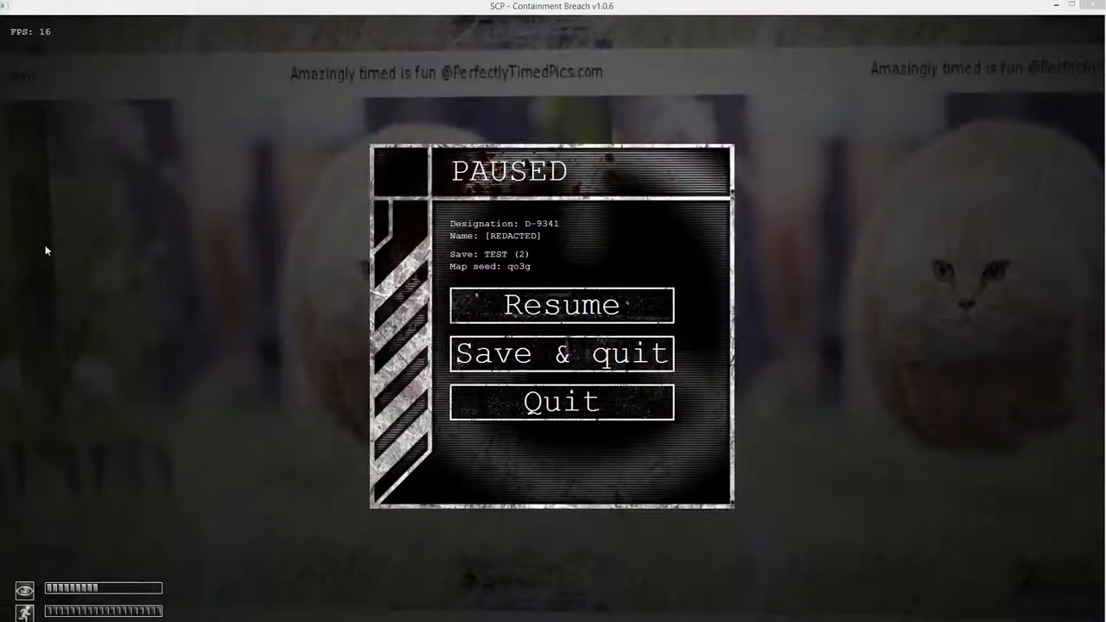
mouse_move(476, 305)
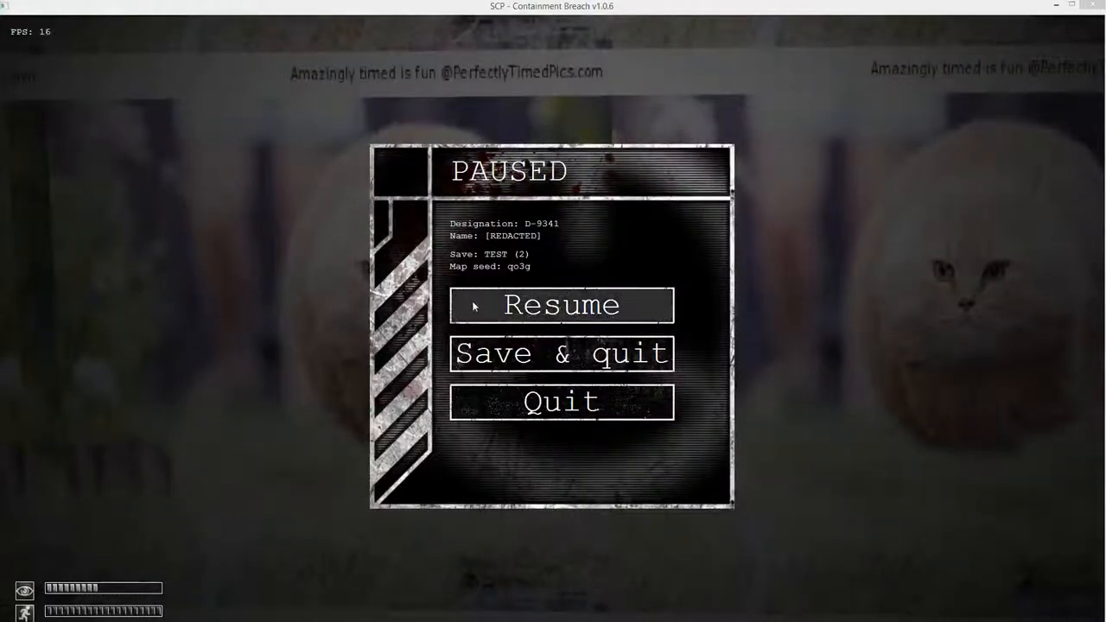
Quit the paused session to the menu, reload a saved game, and resume play.
left_click(562, 305)
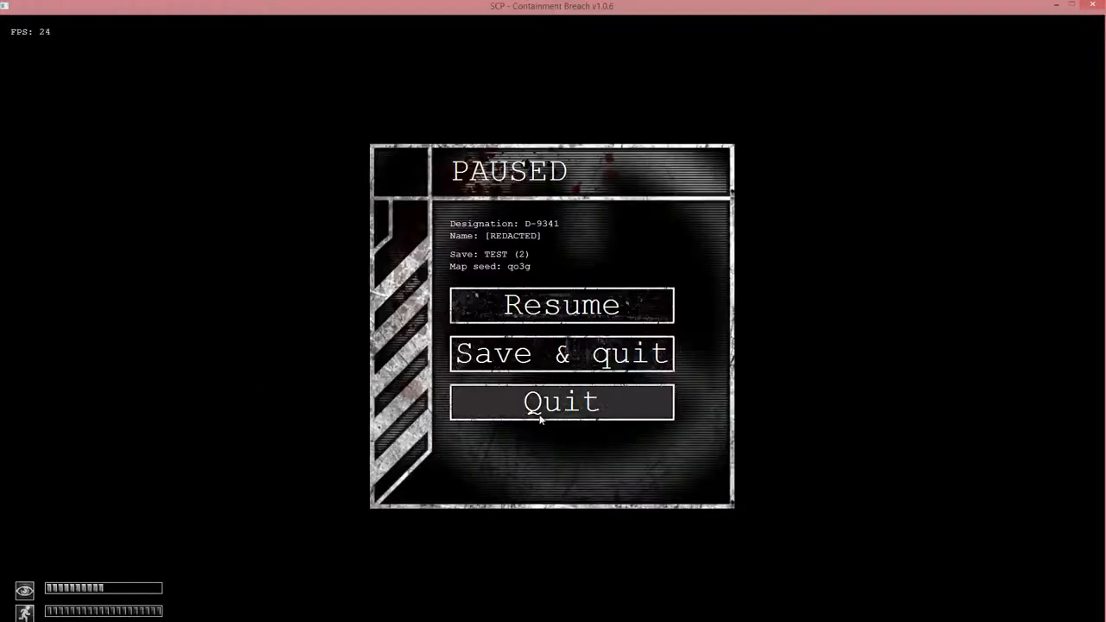
left_click(562, 403)
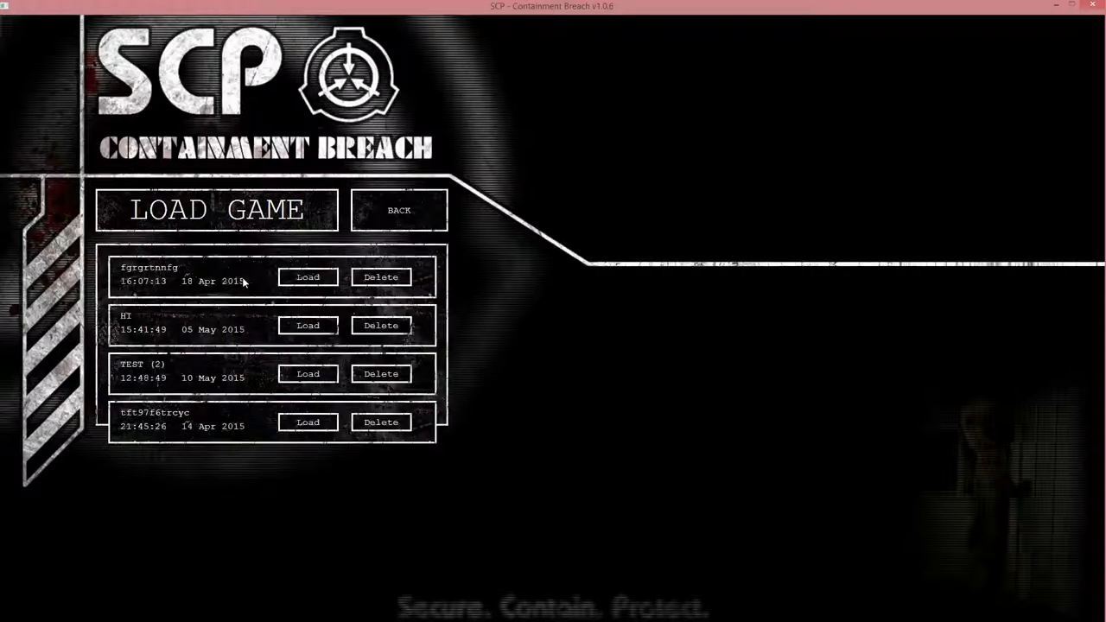
left_click(307, 277)
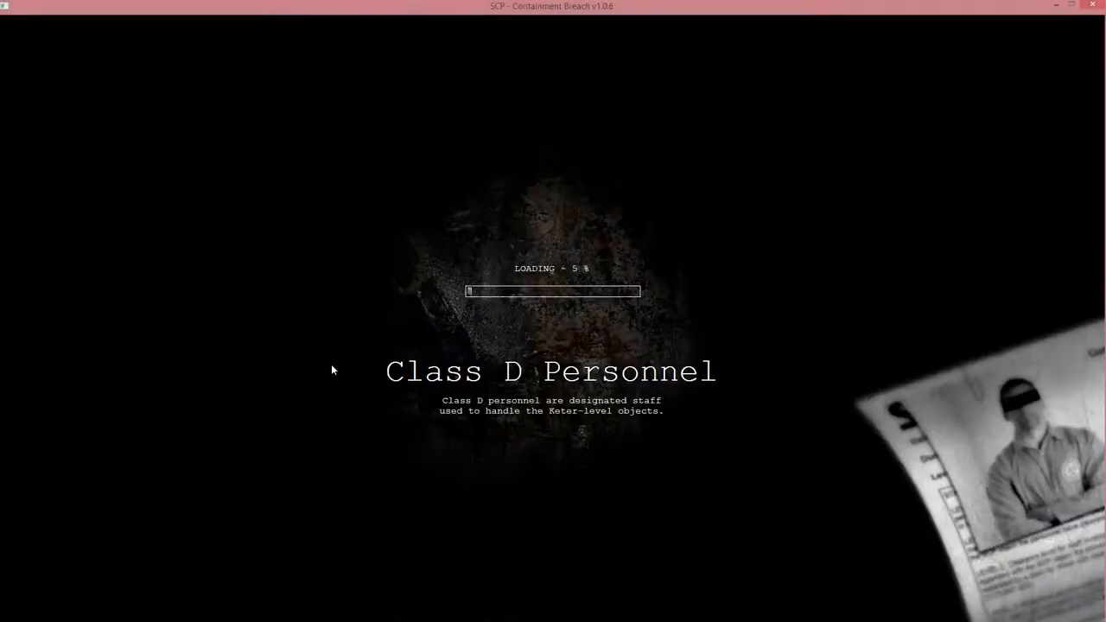
mouse_move(364, 332)
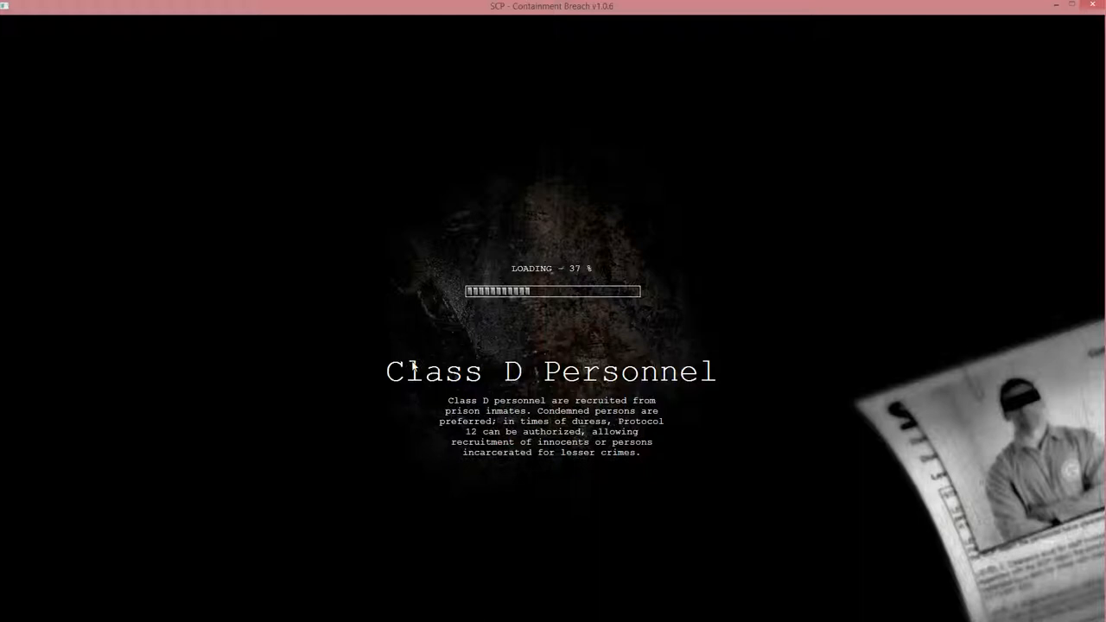
mouse_move(434, 388)
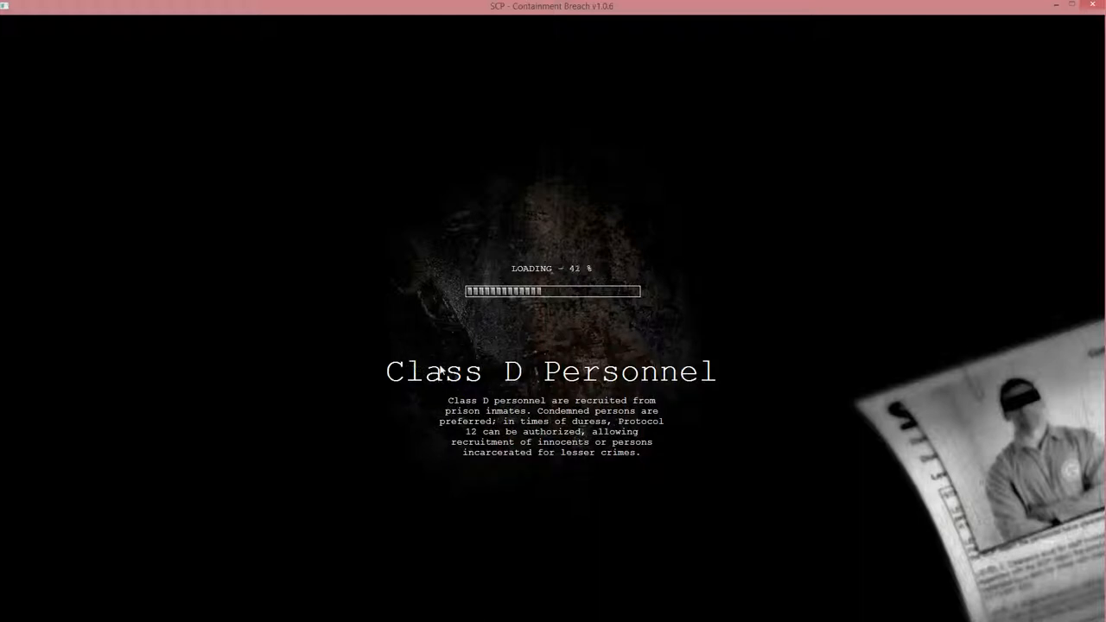
mouse_move(471, 204)
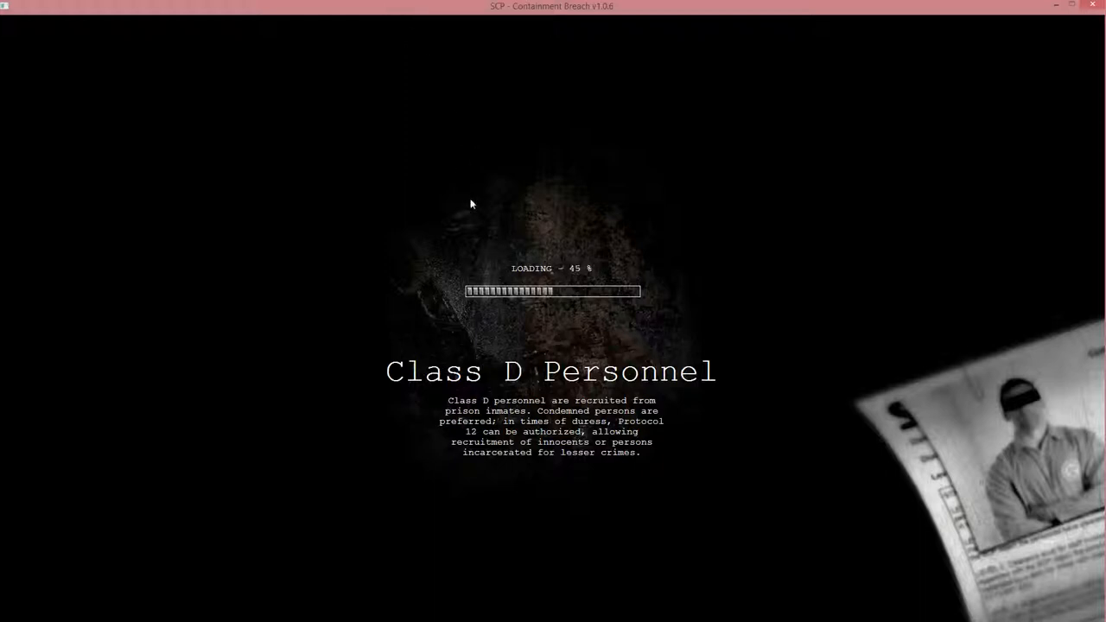
mouse_move(550, 218)
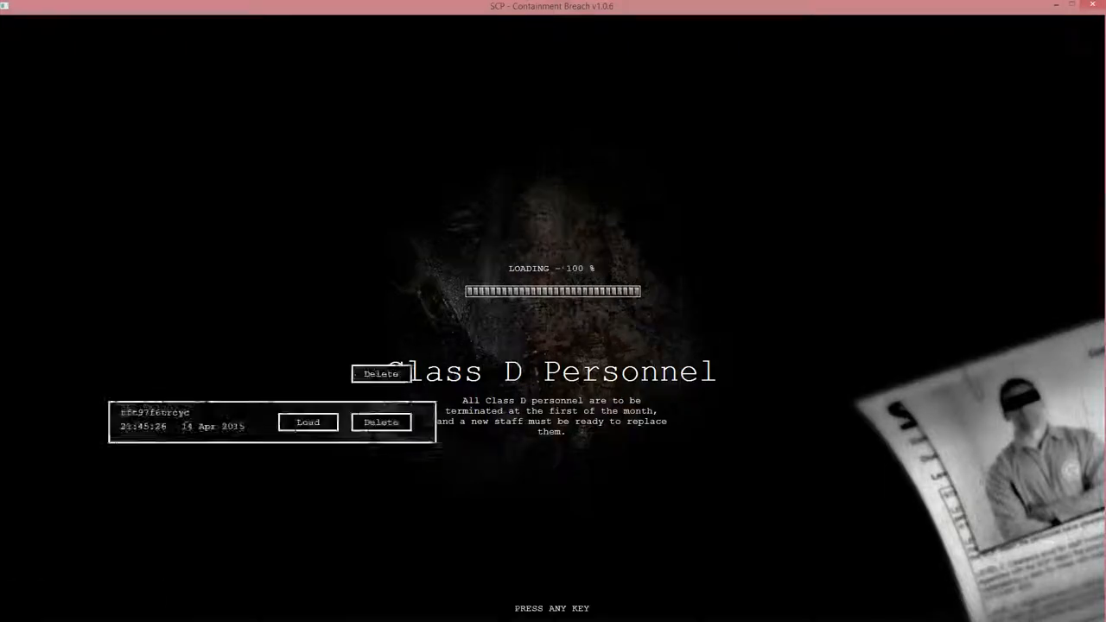
left_click(308, 422)
type("noc")
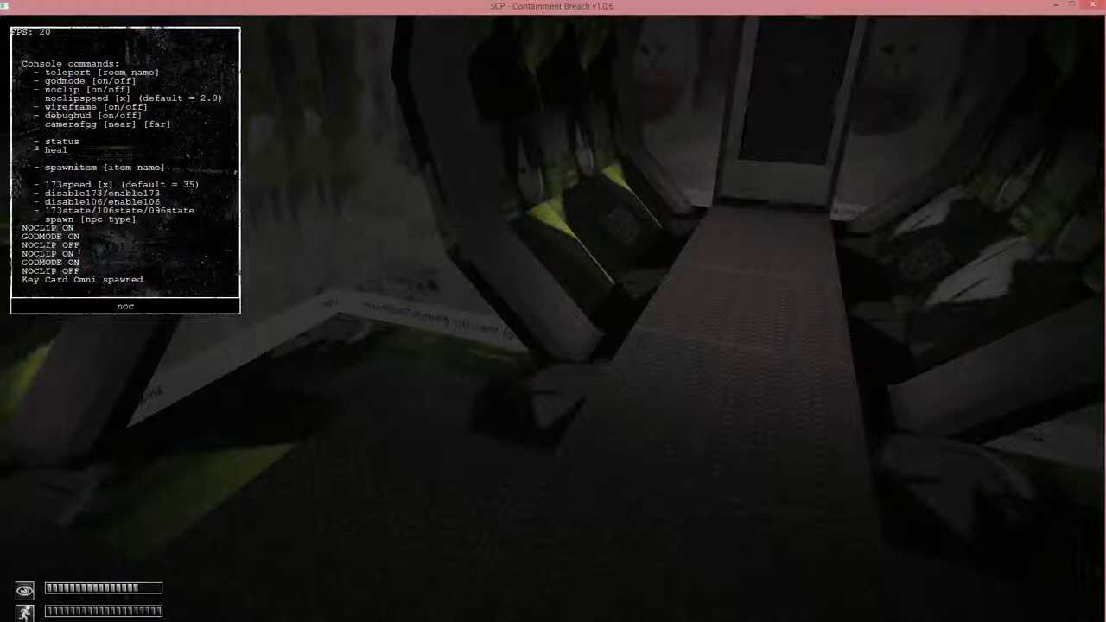
Begin typing the 'spawnitem key card' command in the developer console.
type("spawnitem key ca")
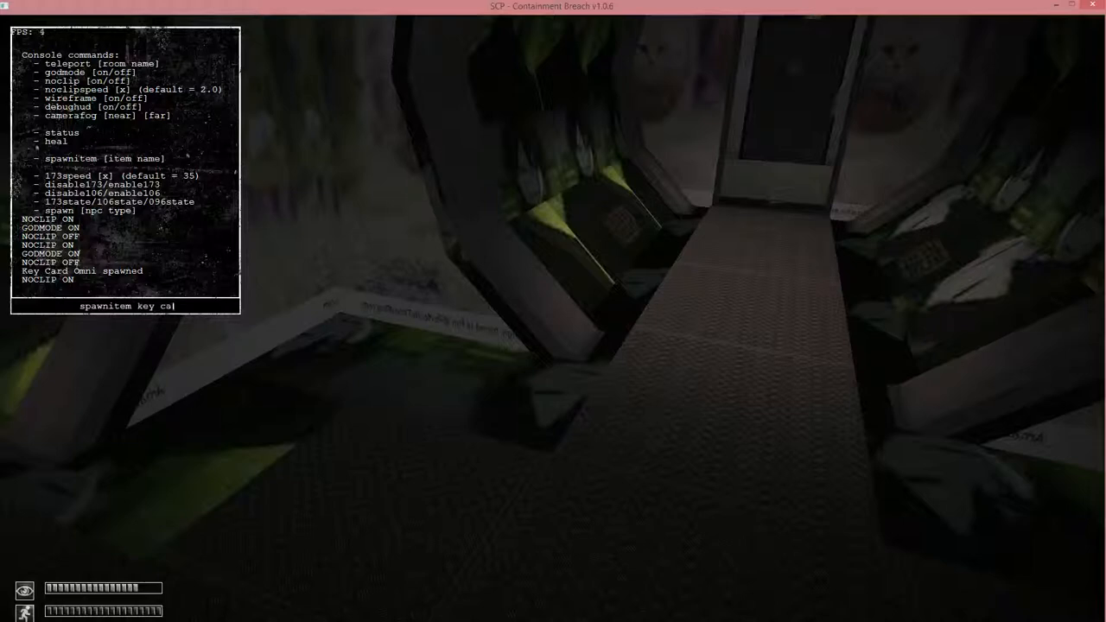
type("rd")
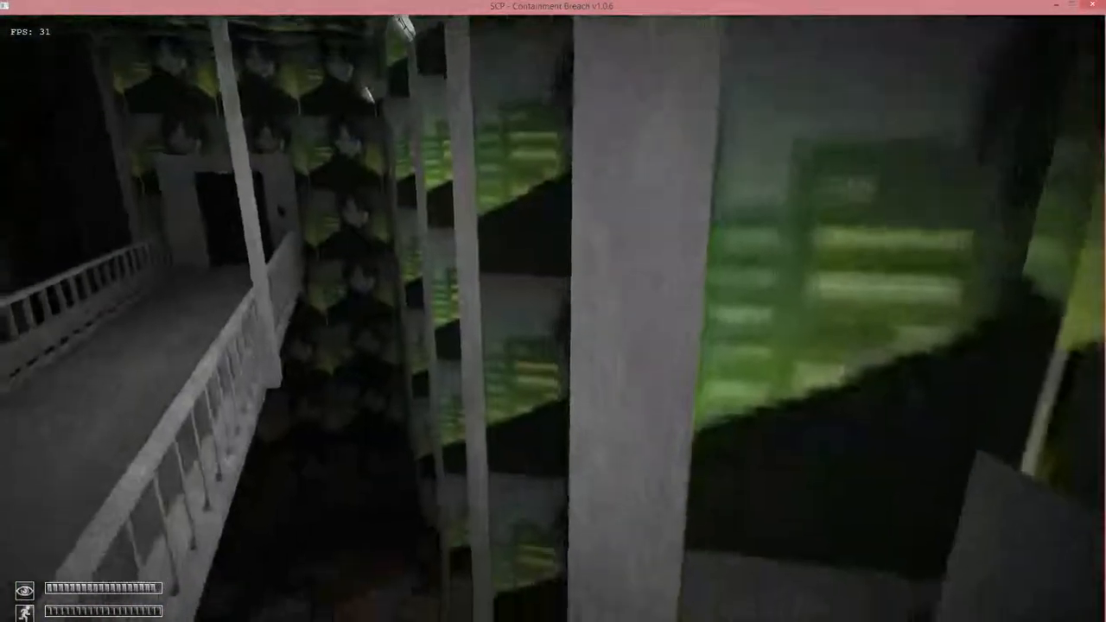
mouse_move(553, 311)
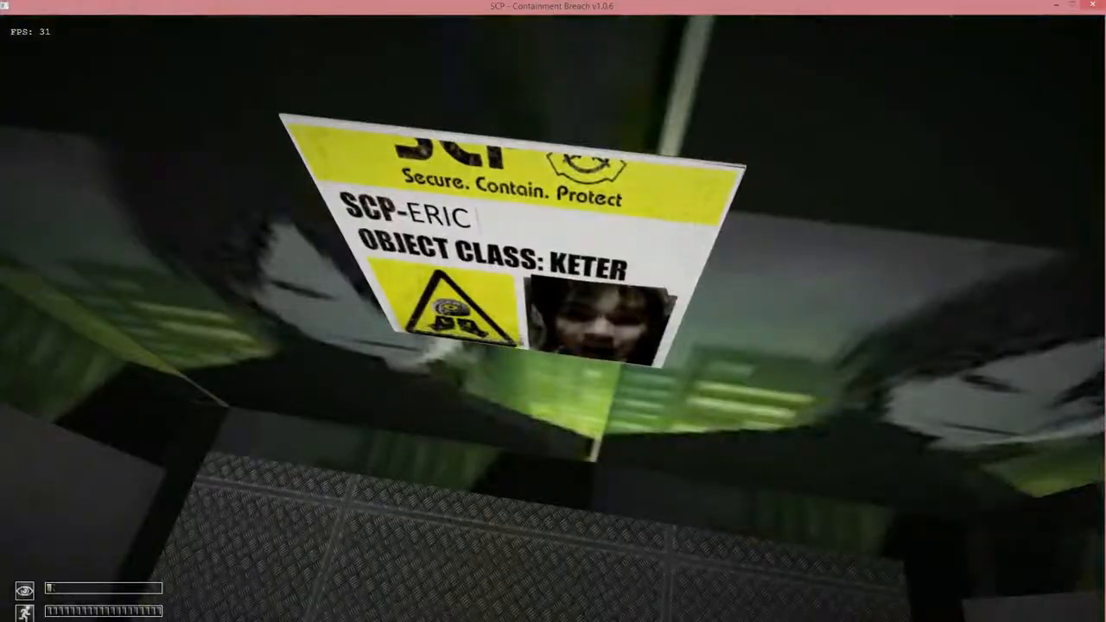
mouse_move(553, 311)
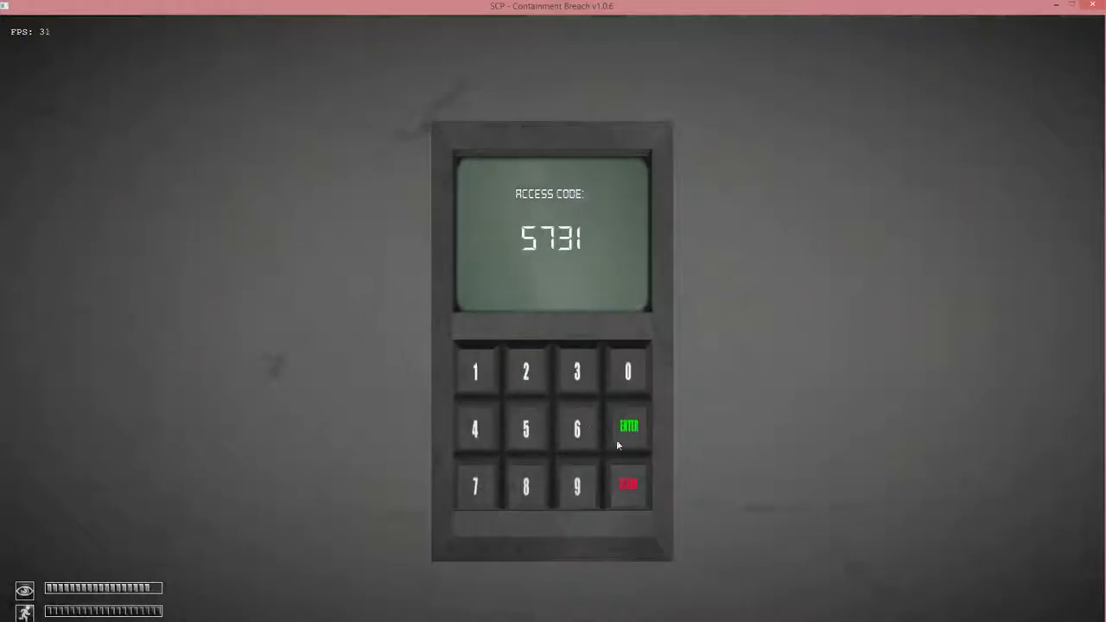
left_click(629, 427)
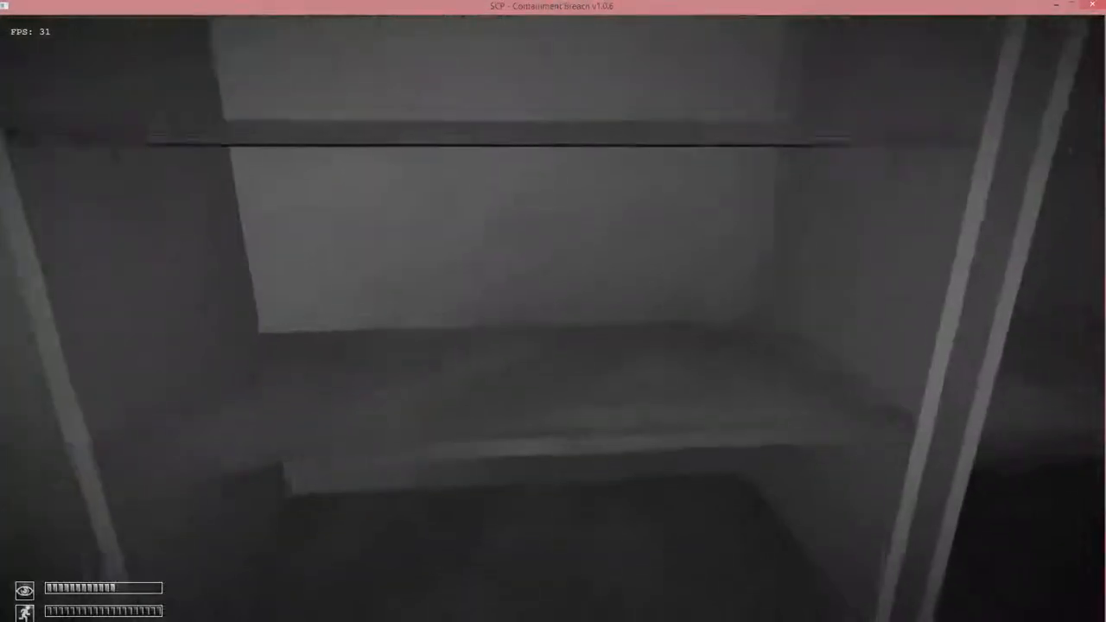